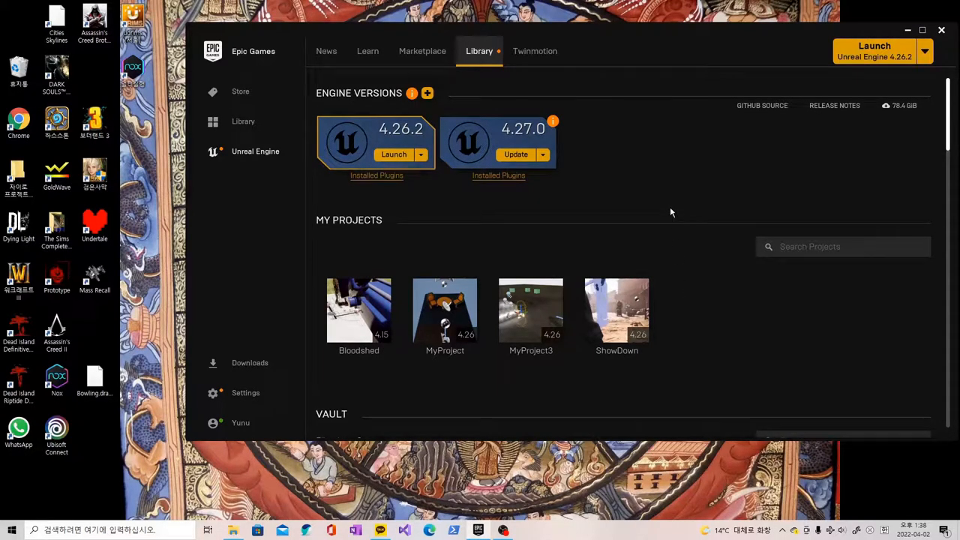
pyautogui.moveTo(674, 216)
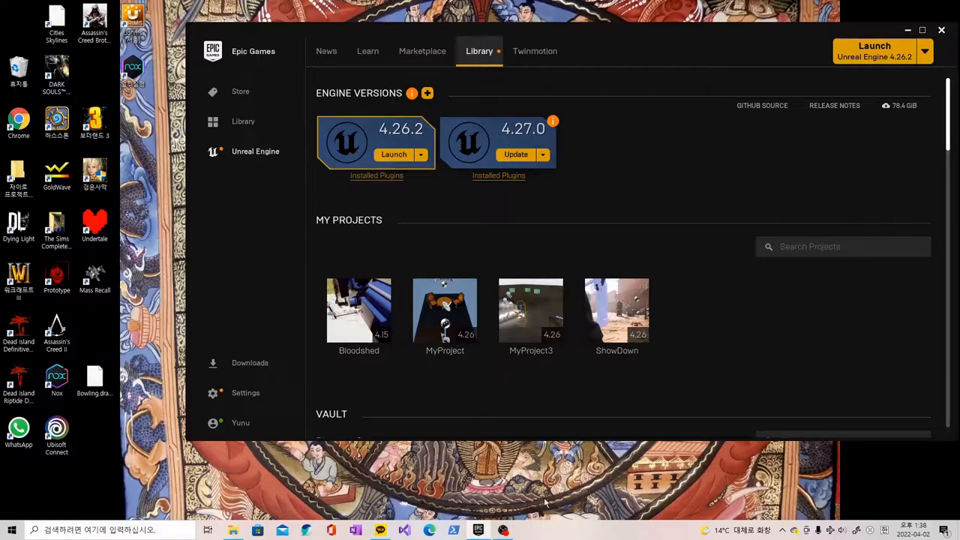
# Launch Unreal Engine 4.26.2 from the Library so the project browser appears
pyautogui.click(420, 154)
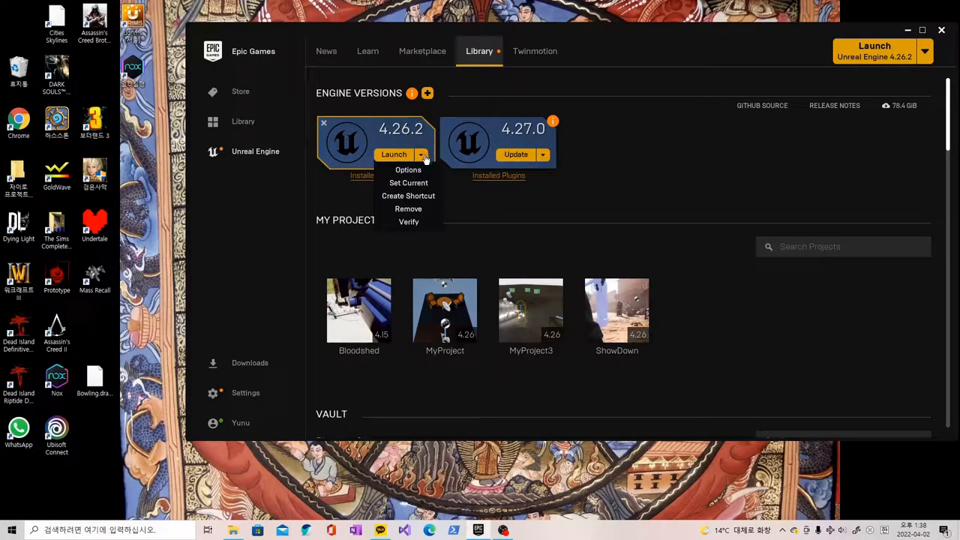
pyautogui.click(393, 153)
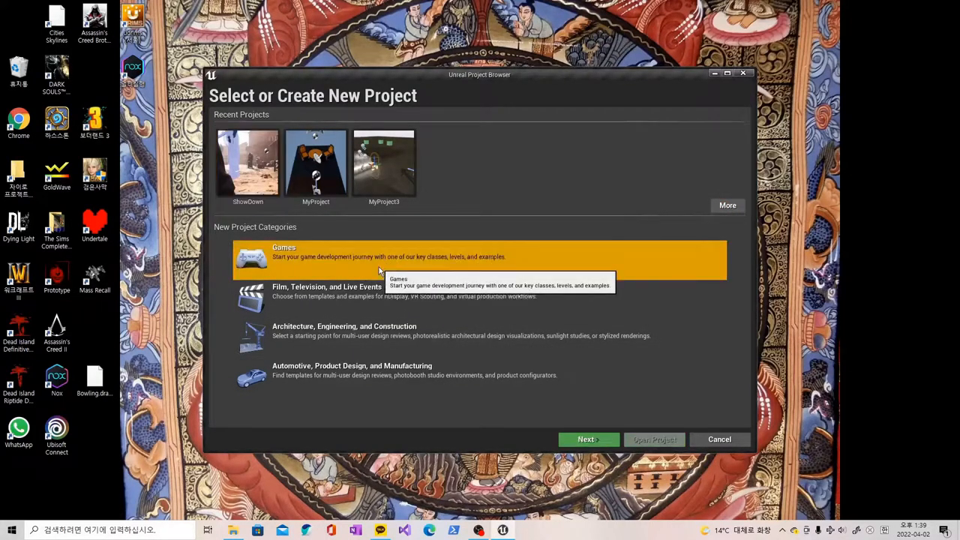
pyautogui.moveTo(588, 440)
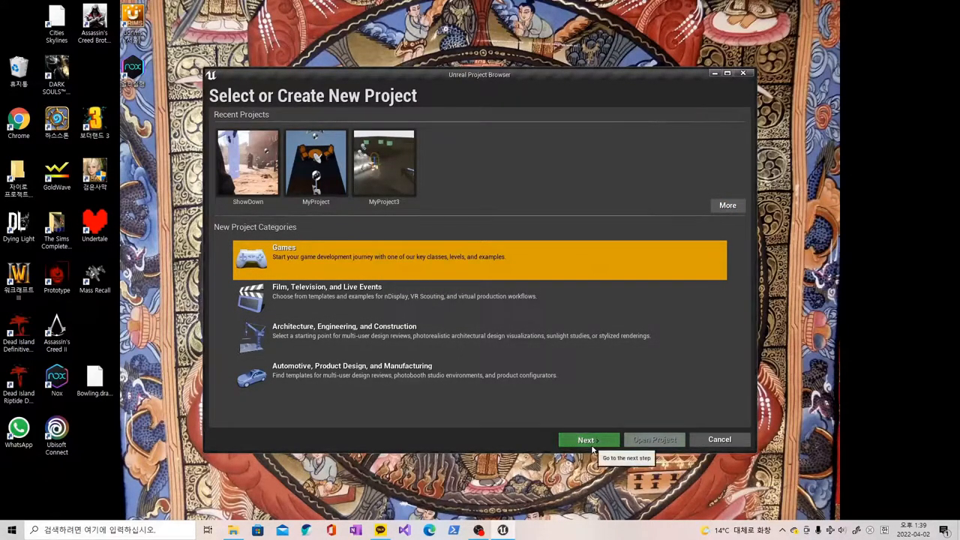
# Create a new Games project named SampleIMU in D:/projects
pyautogui.click(588, 439)
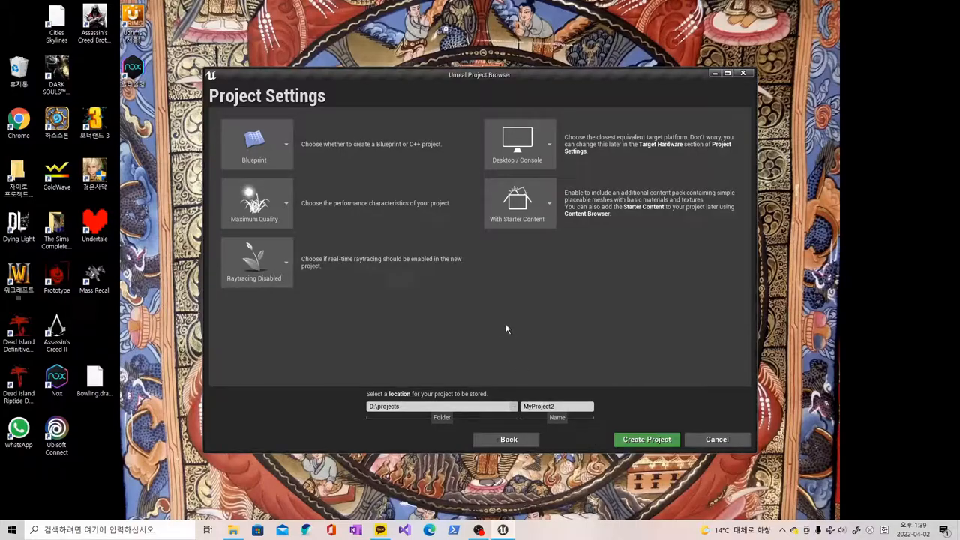
pyautogui.moveTo(549, 328)
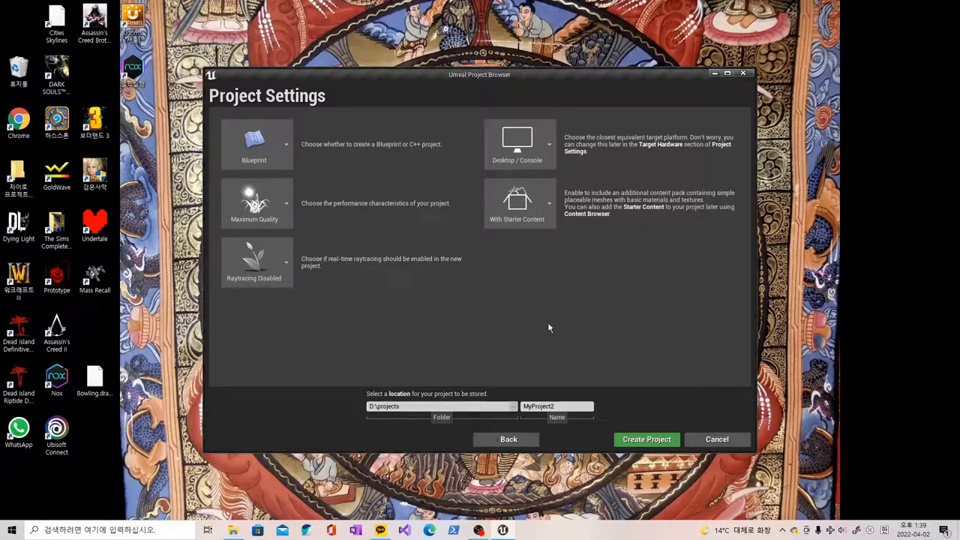
pyautogui.click(559, 405)
pyautogui.write('S')
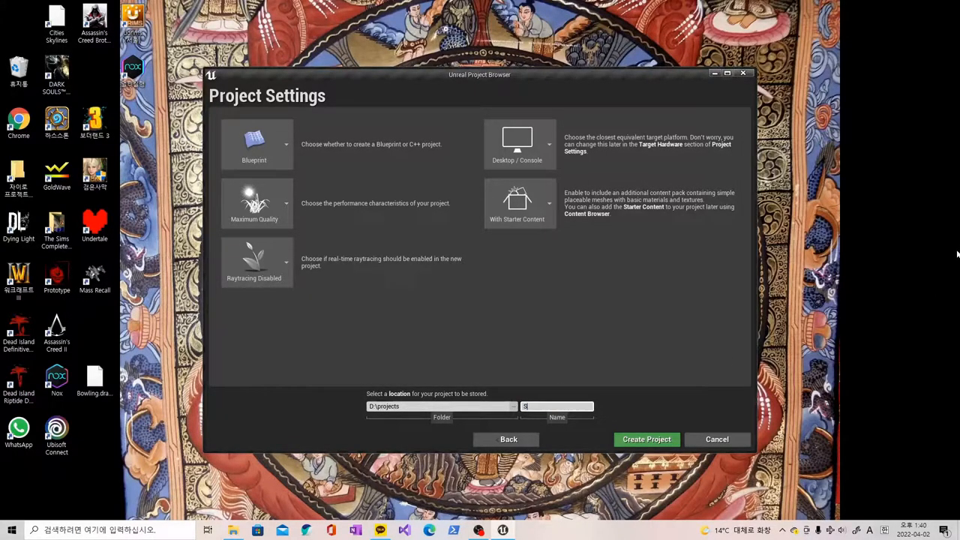
pyautogui.write('ample')
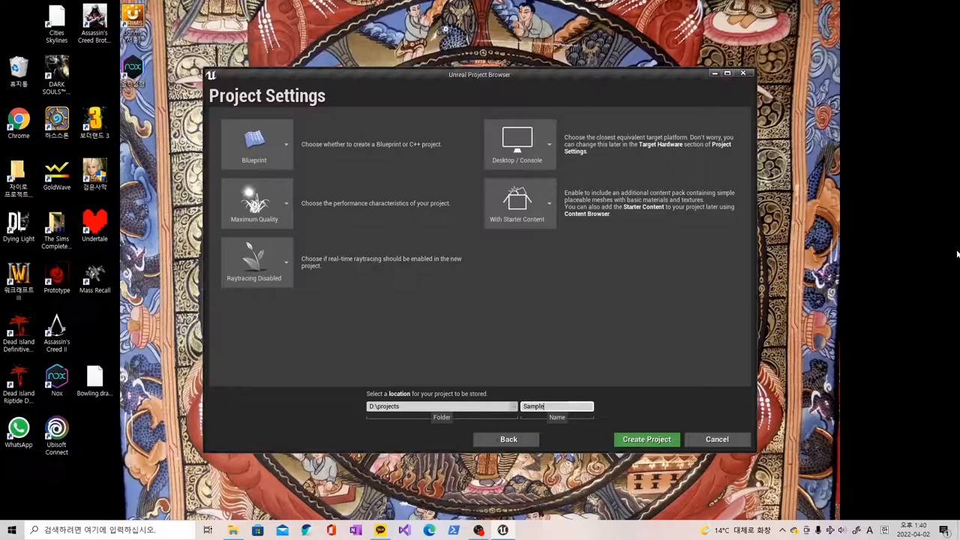
pyautogui.write('IMU')
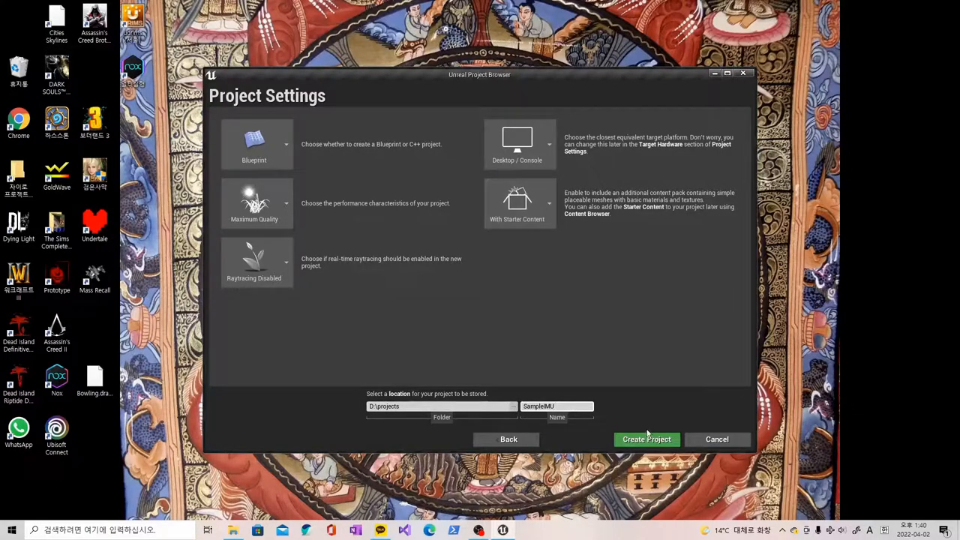
pyautogui.click(718, 439)
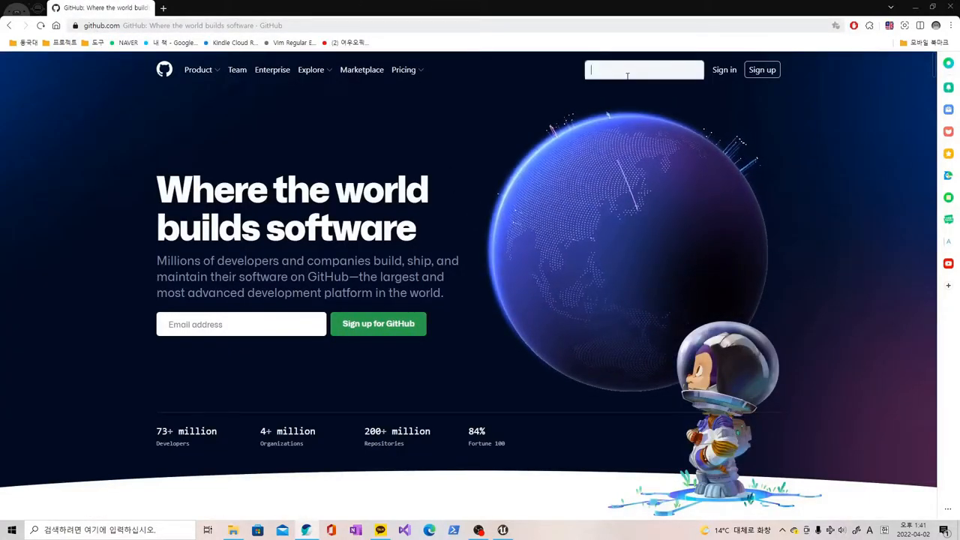
# Search GitHub for hyperIMU and reach the yunu95/HyperIMUListener-UE4Plugin repository page
pyautogui.write('hyperIMU')
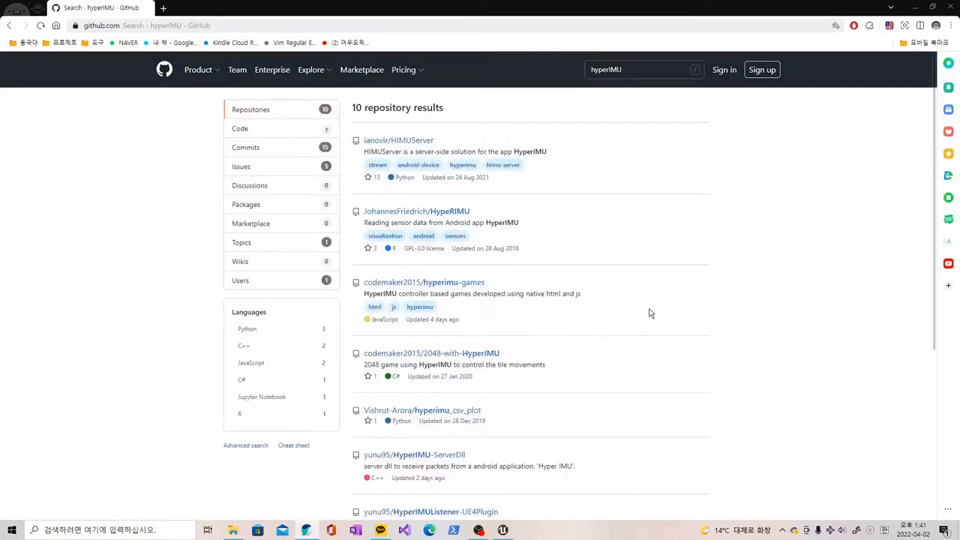
pyautogui.moveTo(522, 129)
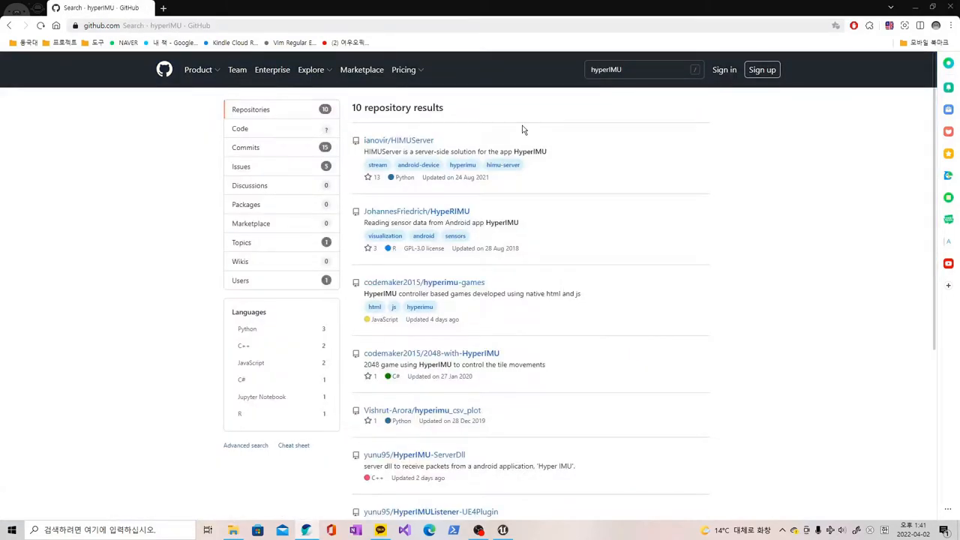
pyautogui.scroll(-3)
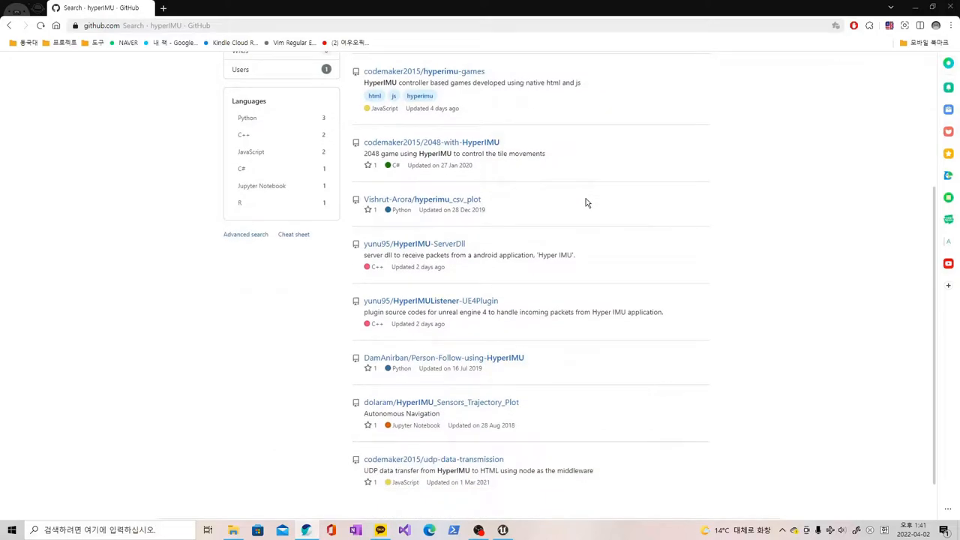
pyautogui.scroll(-3)
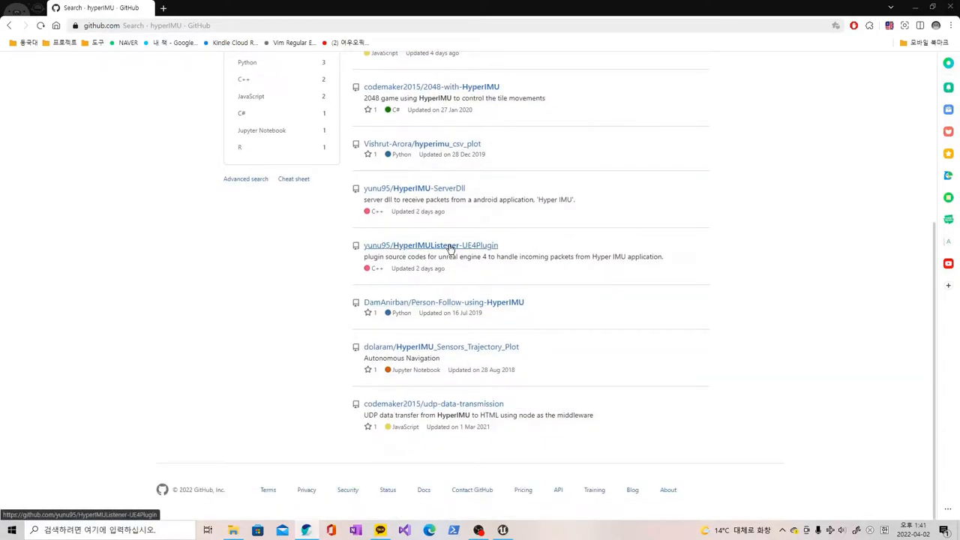
pyautogui.click(431, 246)
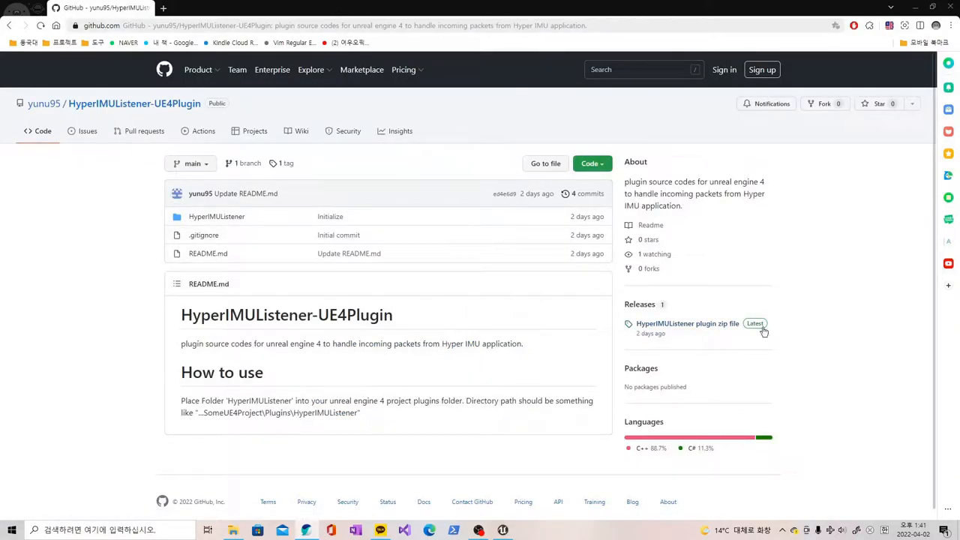
pyautogui.rightClick(687, 324)
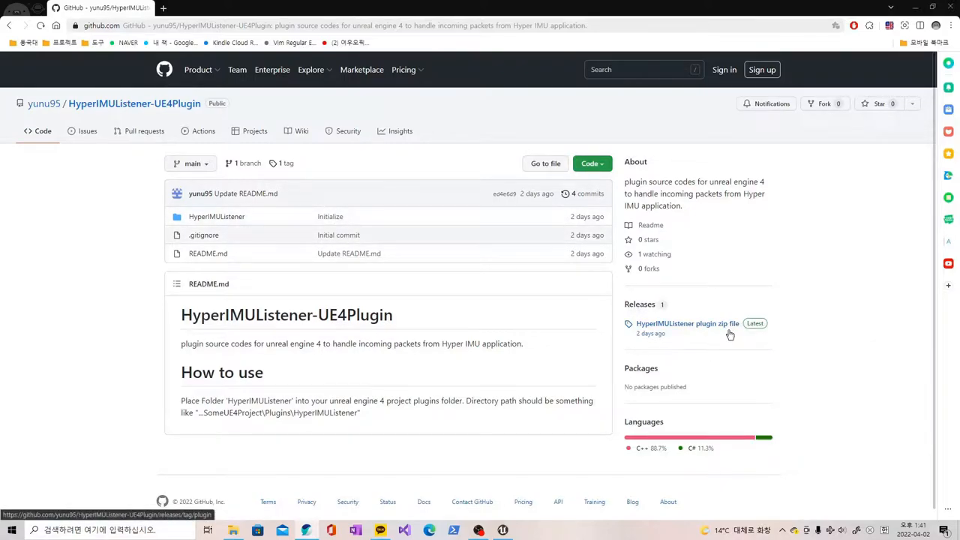
# Download HyperIMUListener.zip from the latest release into the Downloads folder
pyautogui.click(687, 325)
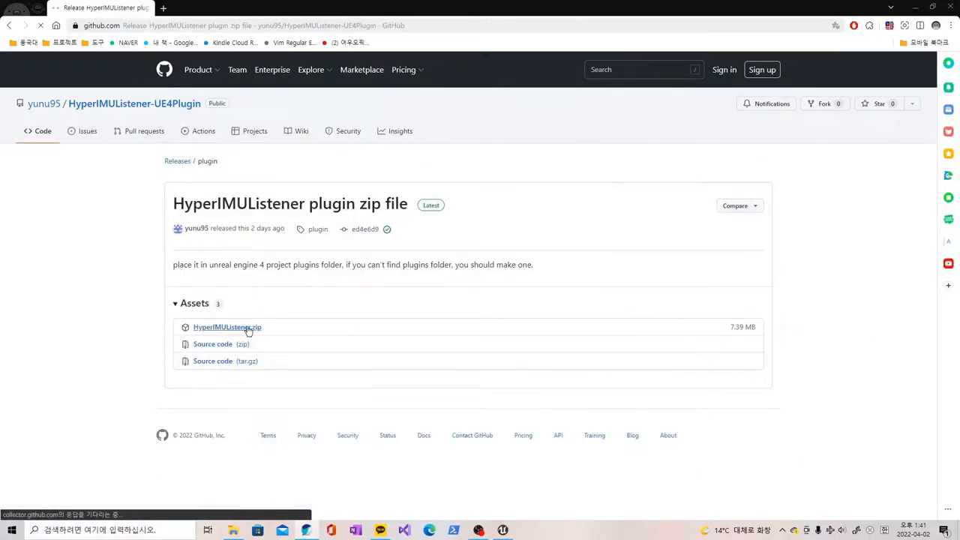
pyautogui.click(227, 327)
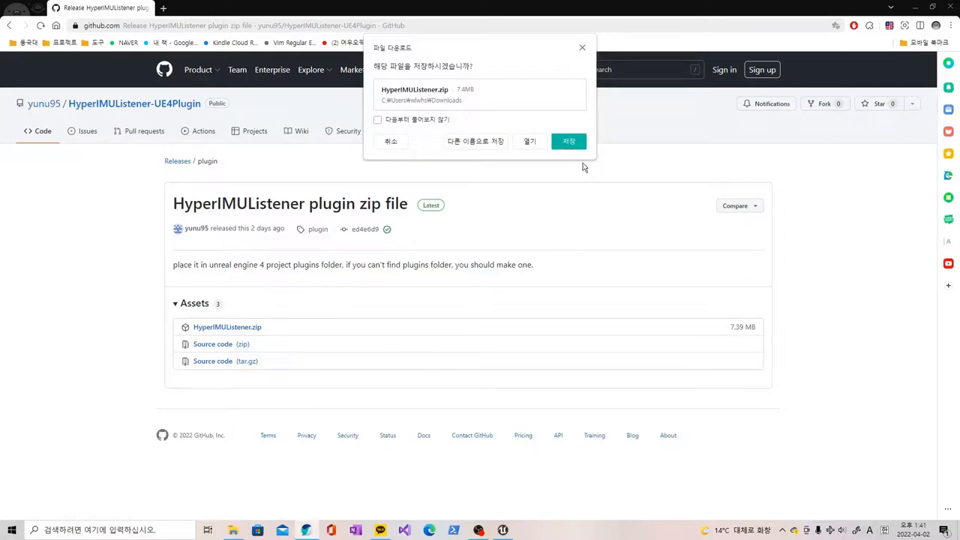
pyautogui.click(568, 141)
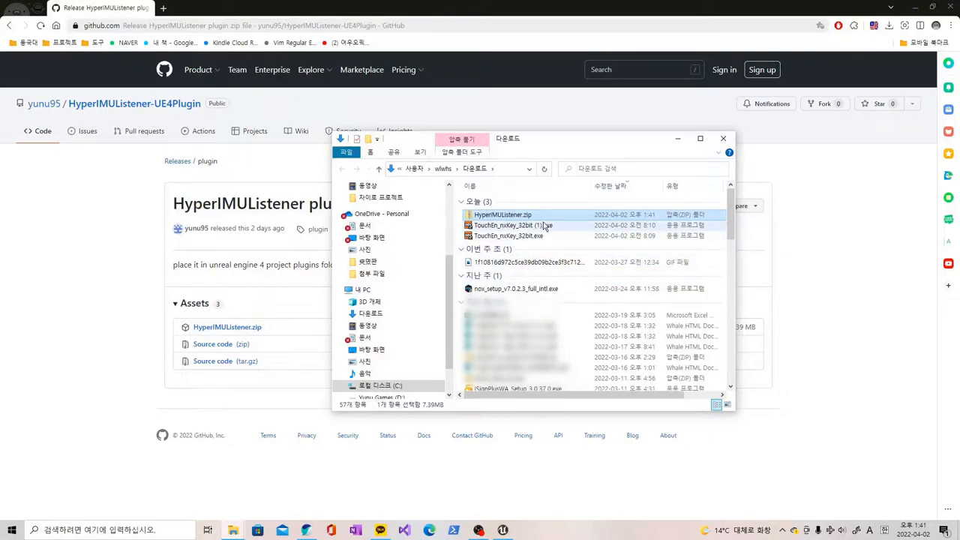
pyautogui.moveTo(508, 236)
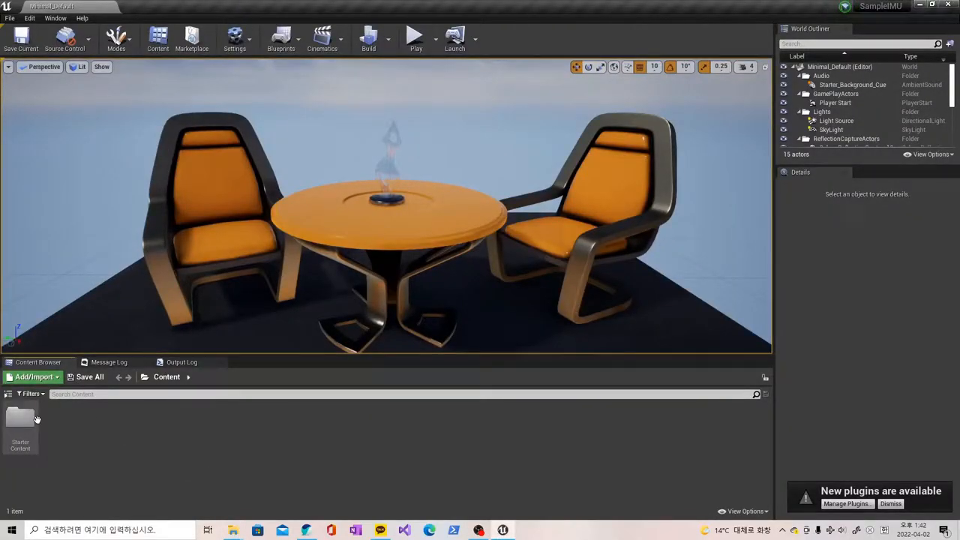
# Reveal the SampleIMU project folder, including Plugins, in File Explorer
pyautogui.rightClick(21, 423)
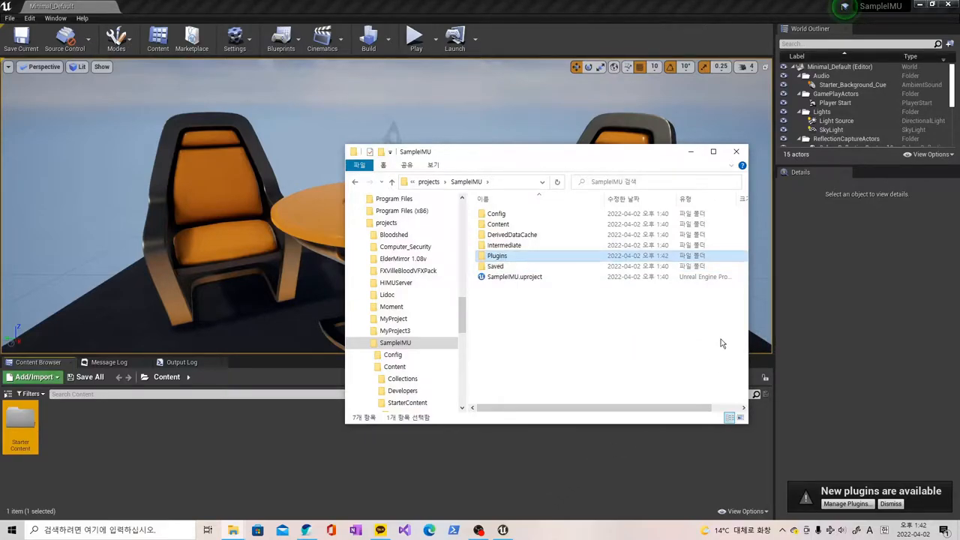
# Extract HyperIMUListener.zip into SampleIMU's Plugins folder and reopen the project in the engine
pyautogui.doubleClick(496, 255)
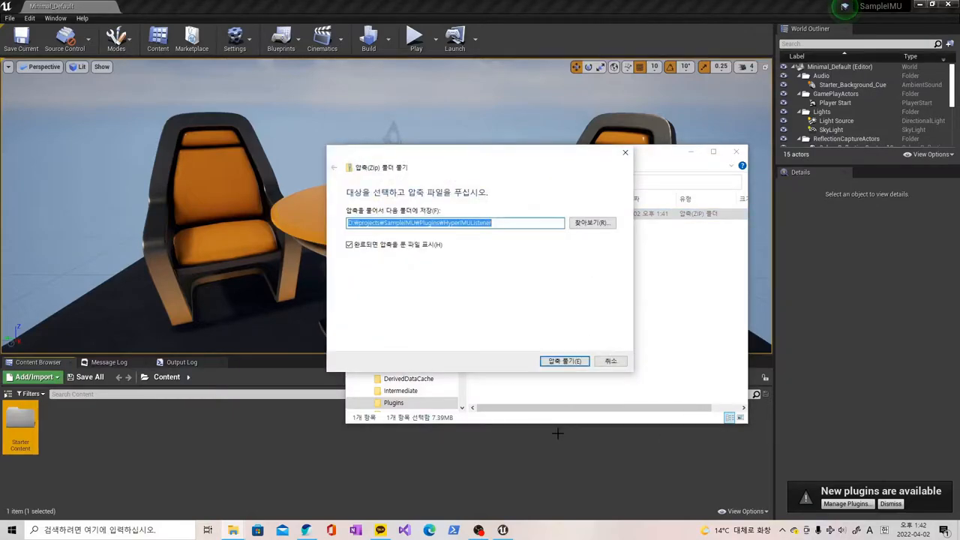
pyautogui.click(564, 360)
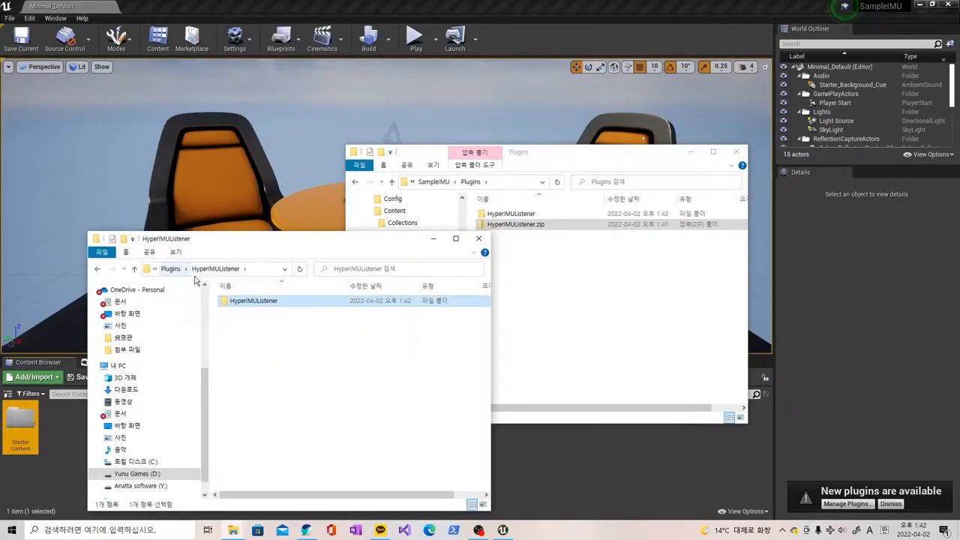
pyautogui.doubleClick(252, 300)
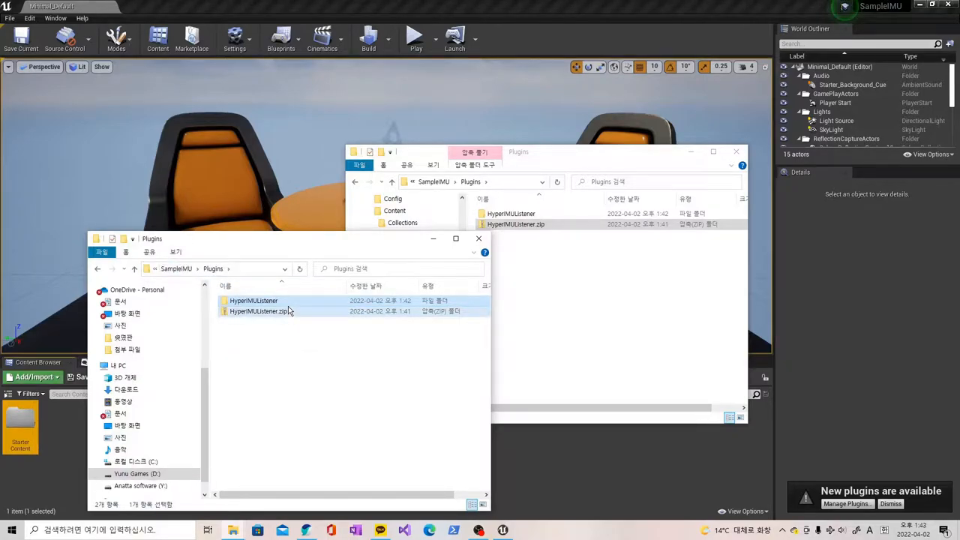
pyautogui.doubleClick(252, 300)
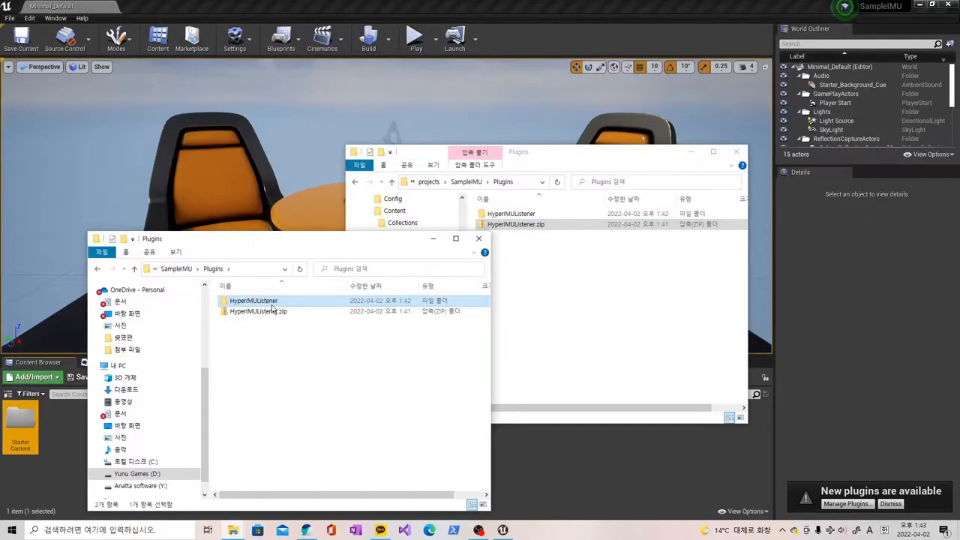
pyautogui.doubleClick(252, 300)
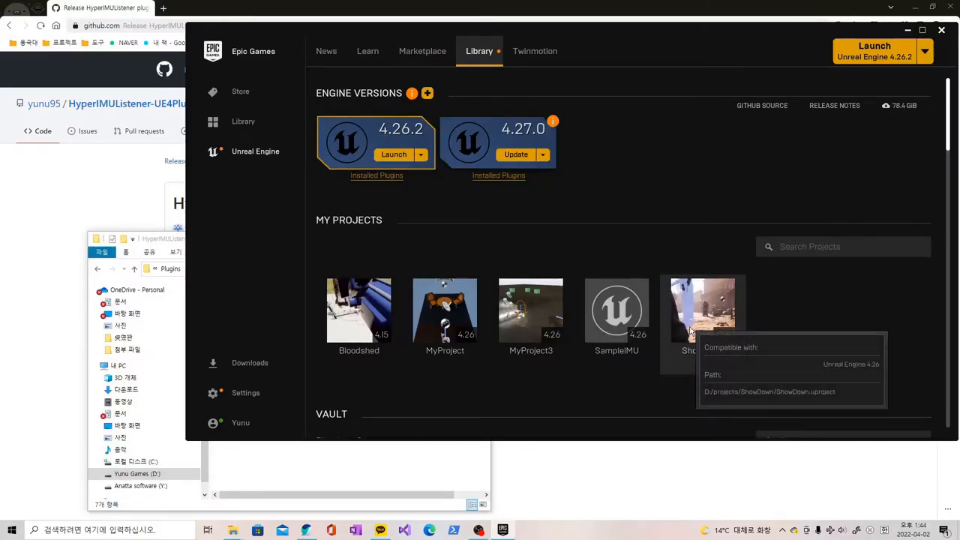
pyautogui.click(617, 309)
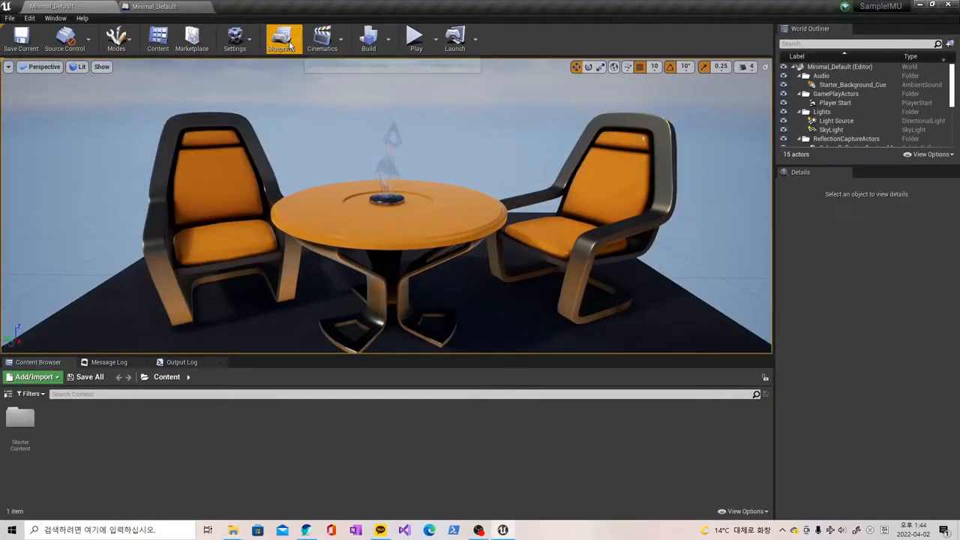
# In the level blueprint, wire Event BeginPlay to Load Dll with port 5471 and add Event Tick
pyautogui.click(283, 39)
pyautogui.write('begi')
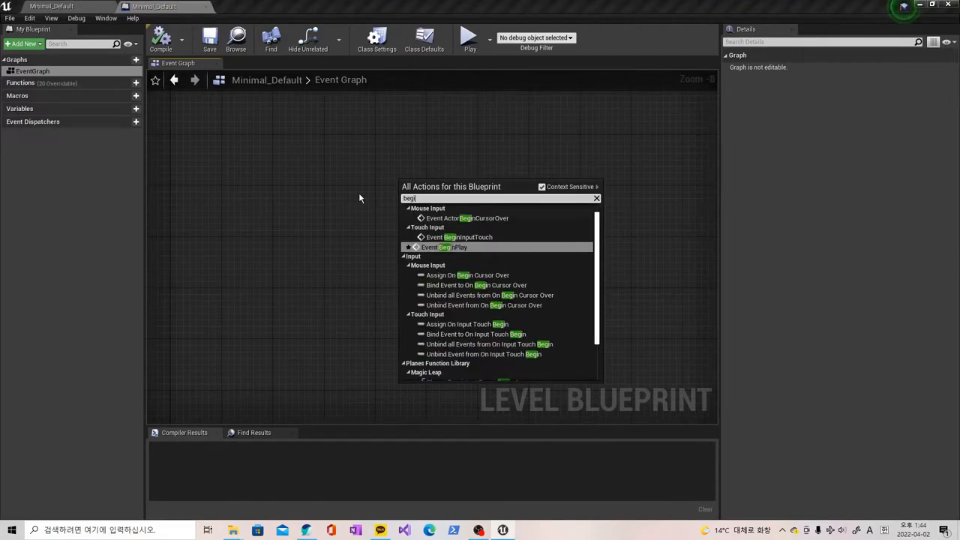
pyautogui.click(444, 246)
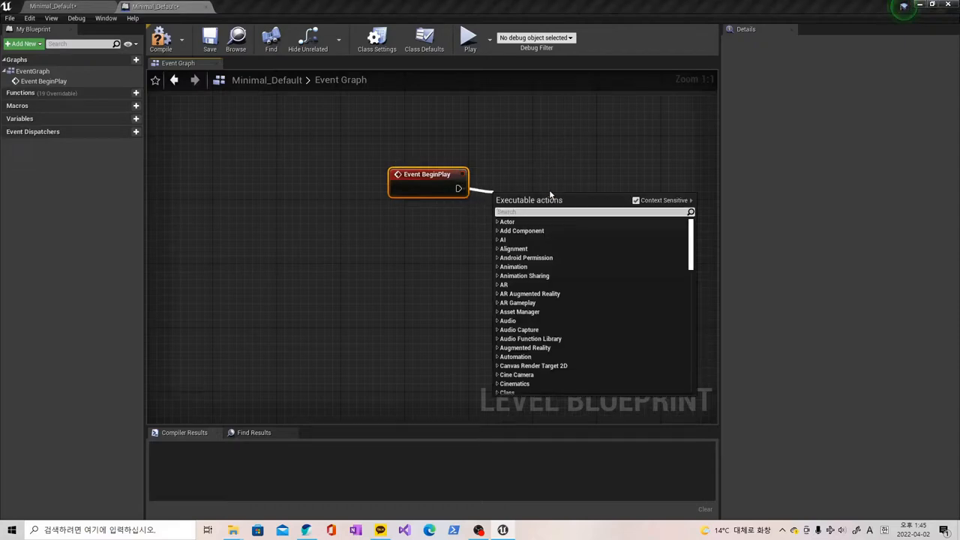
pyautogui.click(519, 201)
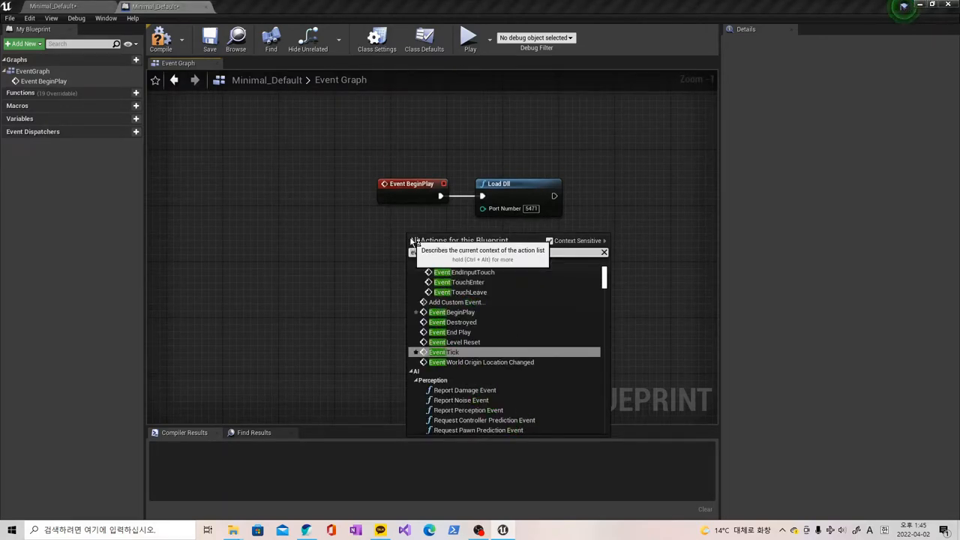
pyautogui.click(444, 351)
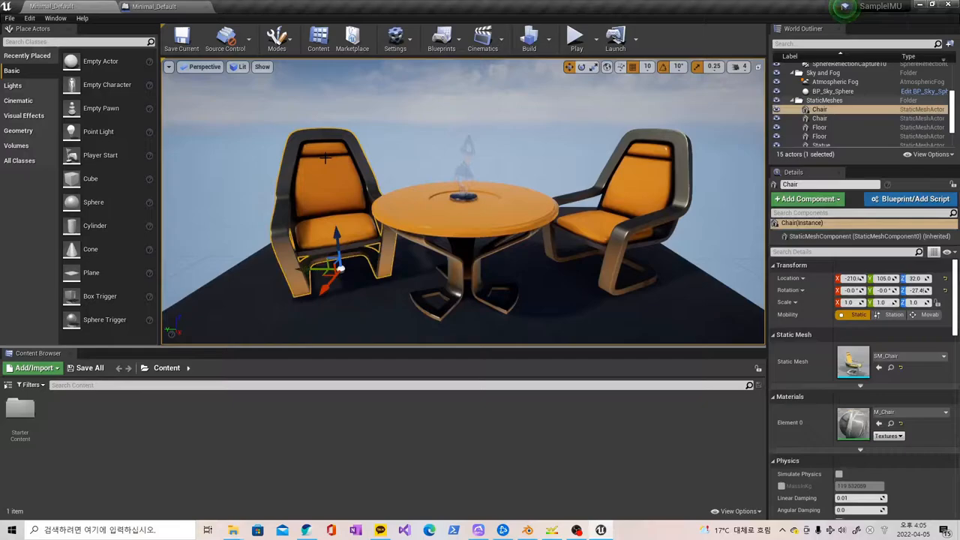
pyautogui.moveTo(927, 314)
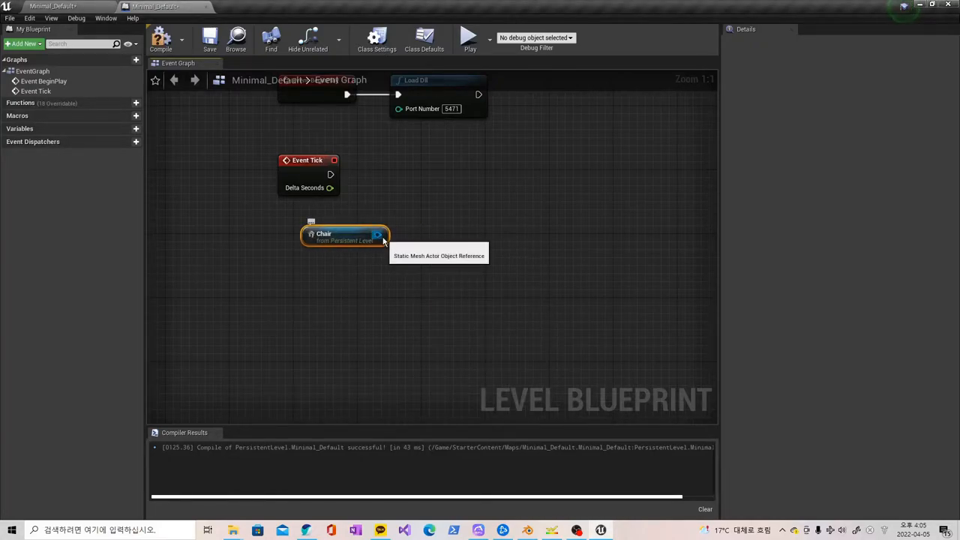
# Drive SetWorldRotation on the Chair from Get Latest Orientation Euler, broken into X, Y and Z
pyautogui.moveTo(378, 234); pyautogui.dragTo(474, 190)
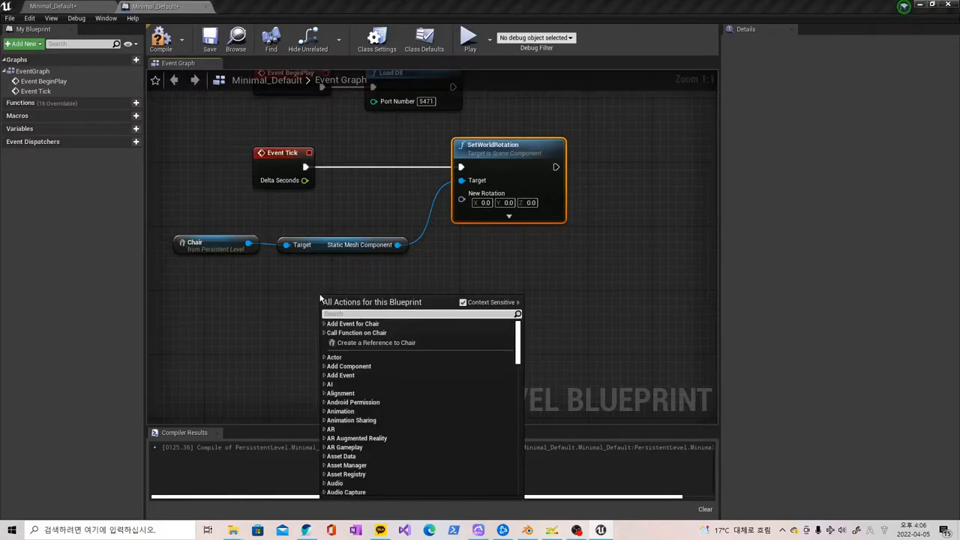
pyautogui.write('hyperimu')
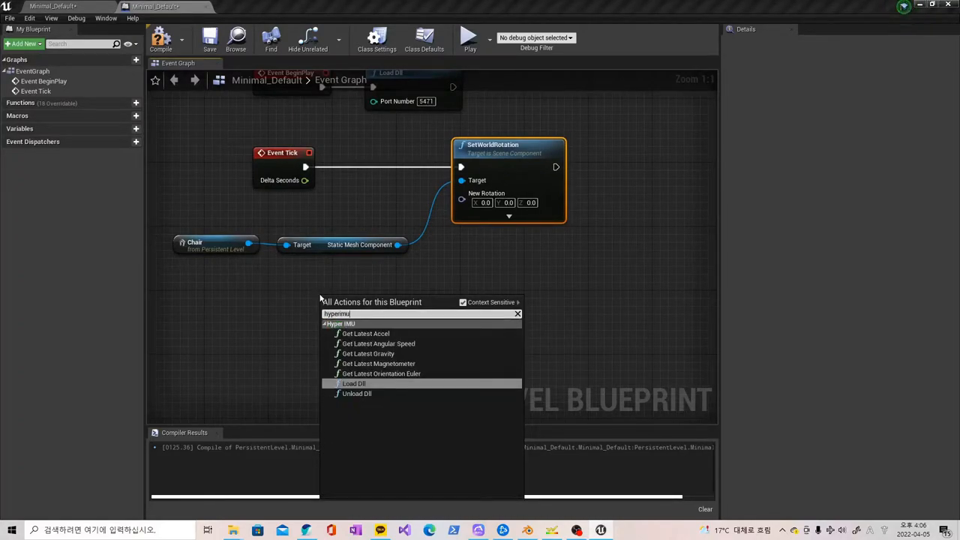
pyautogui.moveTo(378, 344)
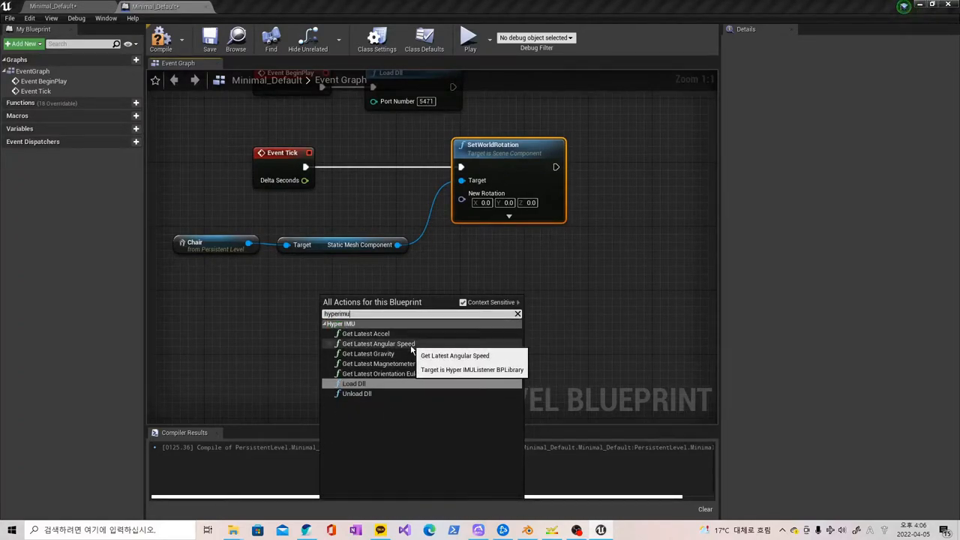
pyautogui.moveTo(381, 373)
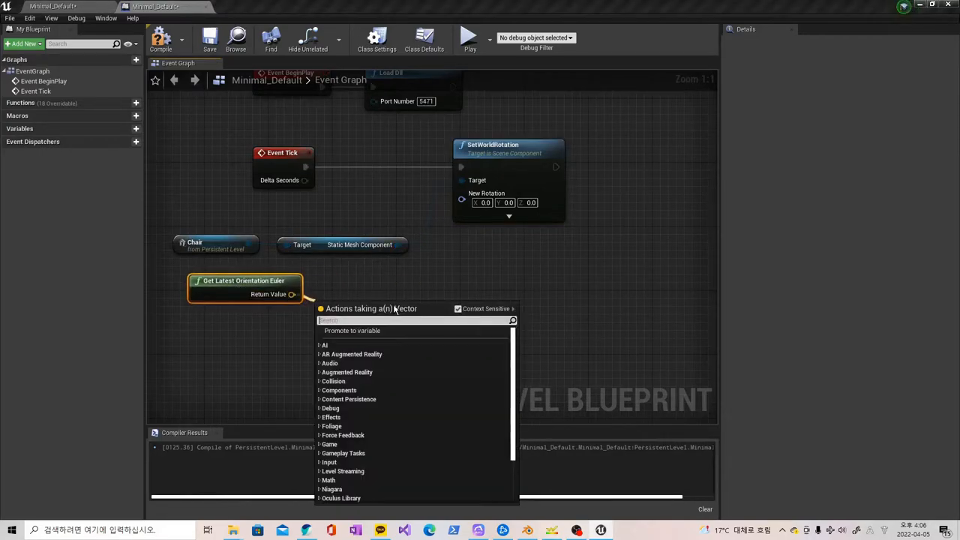
pyautogui.click(352, 297)
pyautogui.write('brea')
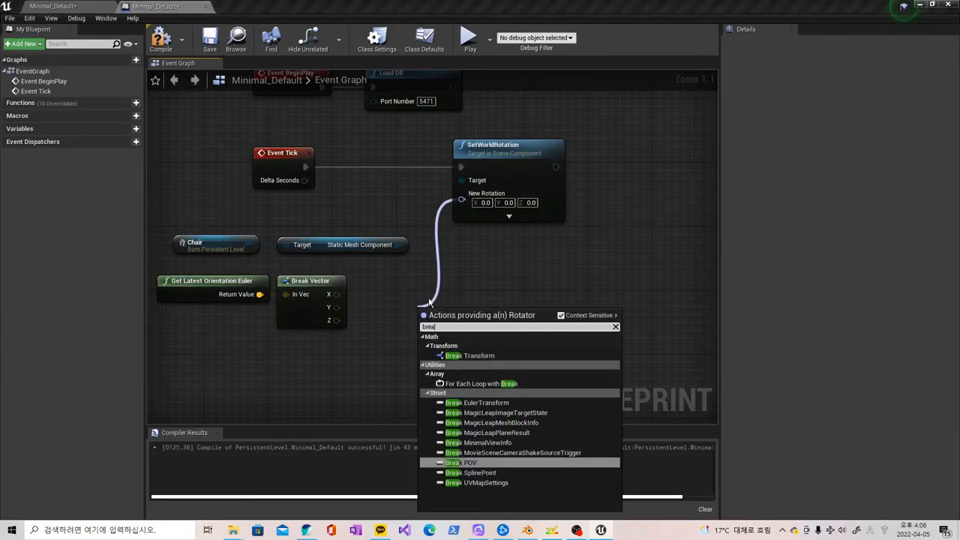
pyautogui.write('make')
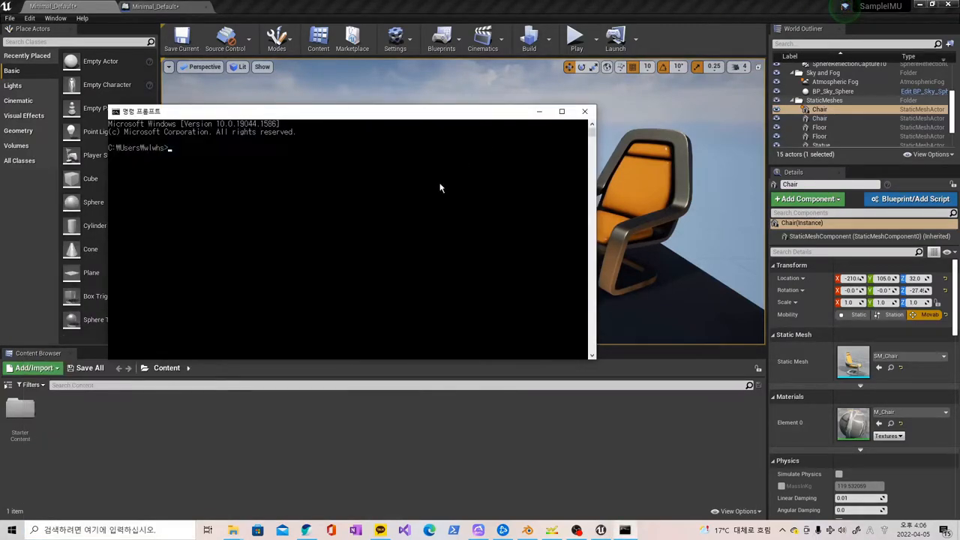
# Run ipconfig to read the PC's IPv4 address
pyautogui.write('ipconfig')
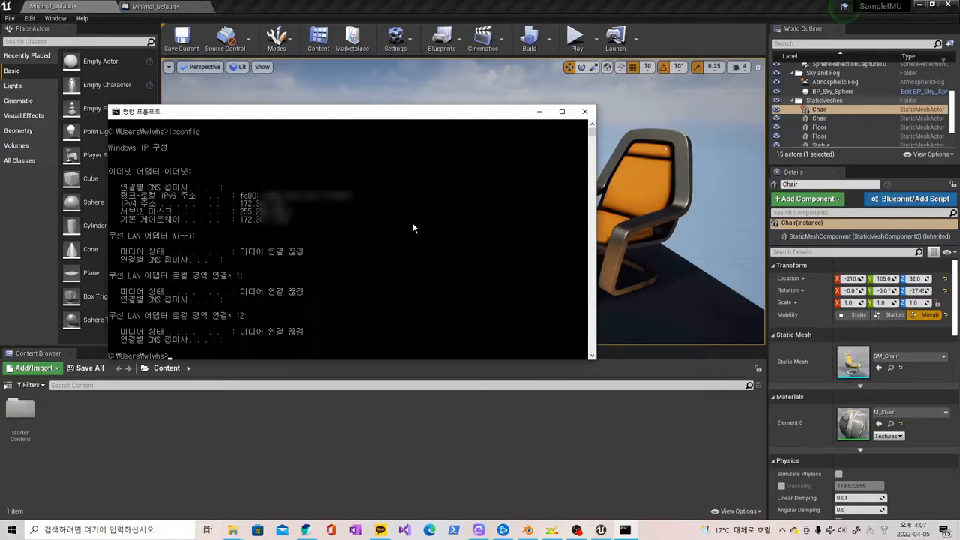
pyautogui.moveTo(234, 222)
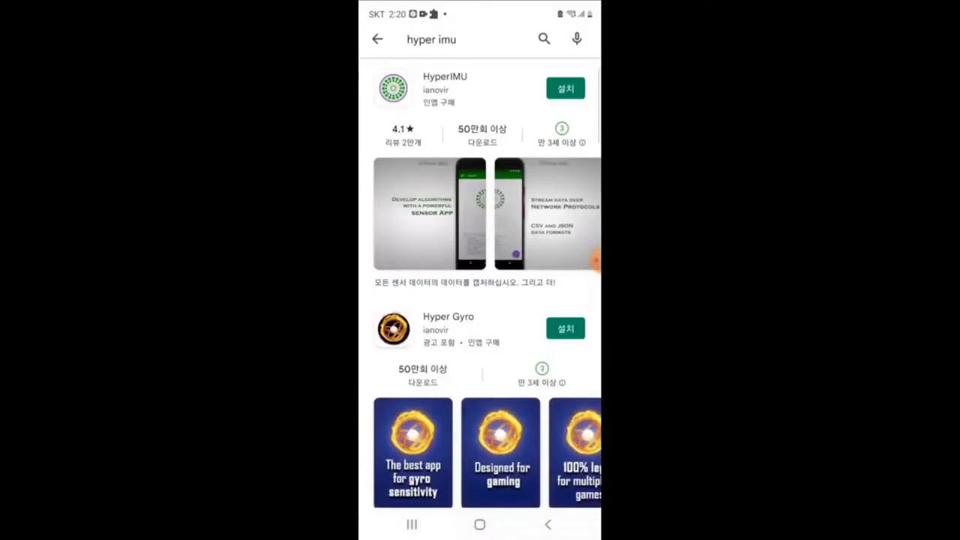
# Install HyperIMU from the Play Store and agree to its EULA to reach the start screen
pyautogui.click(564, 87)
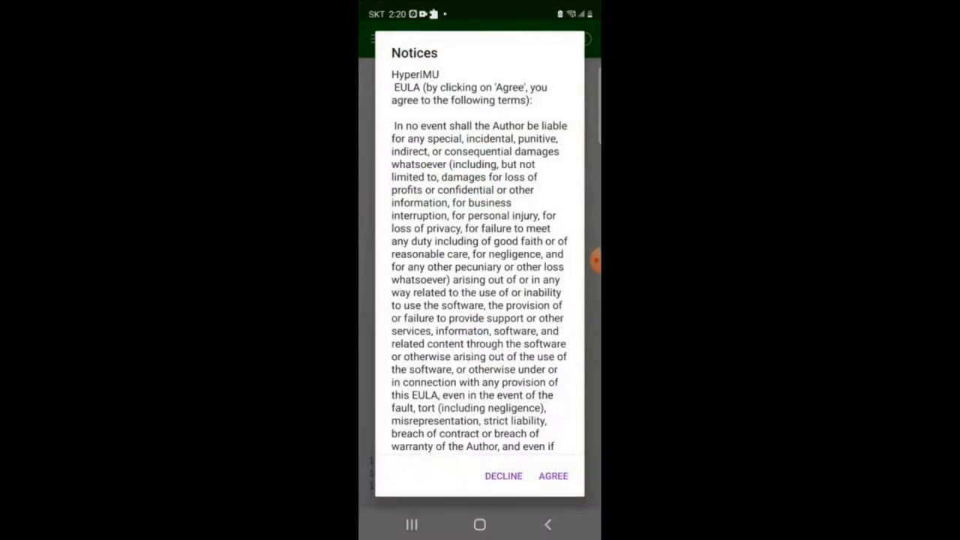
pyautogui.click(553, 476)
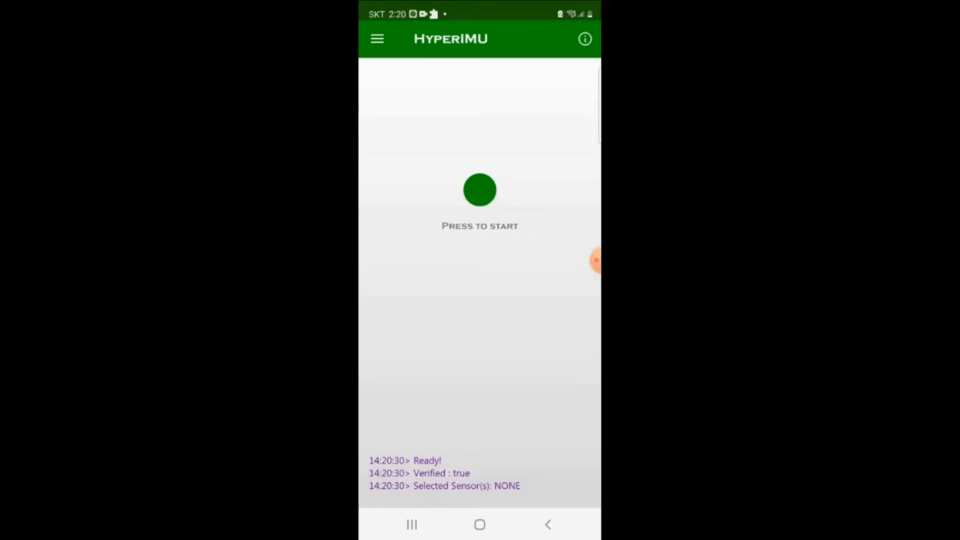
# Enter the PC's IPv4 address as the server IP and confirm, allowing the media permission request
pyautogui.click(377, 39)
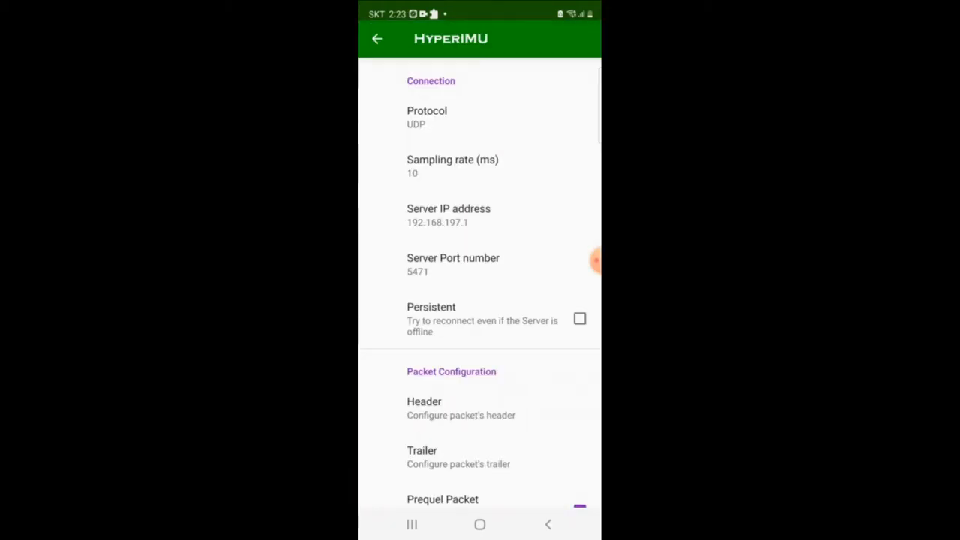
pyautogui.click(448, 216)
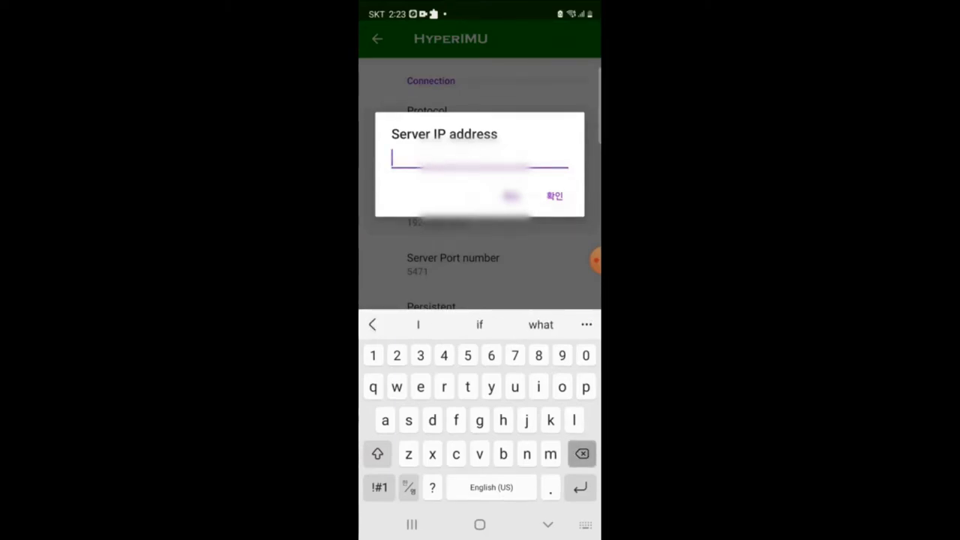
pyautogui.write('172.3')
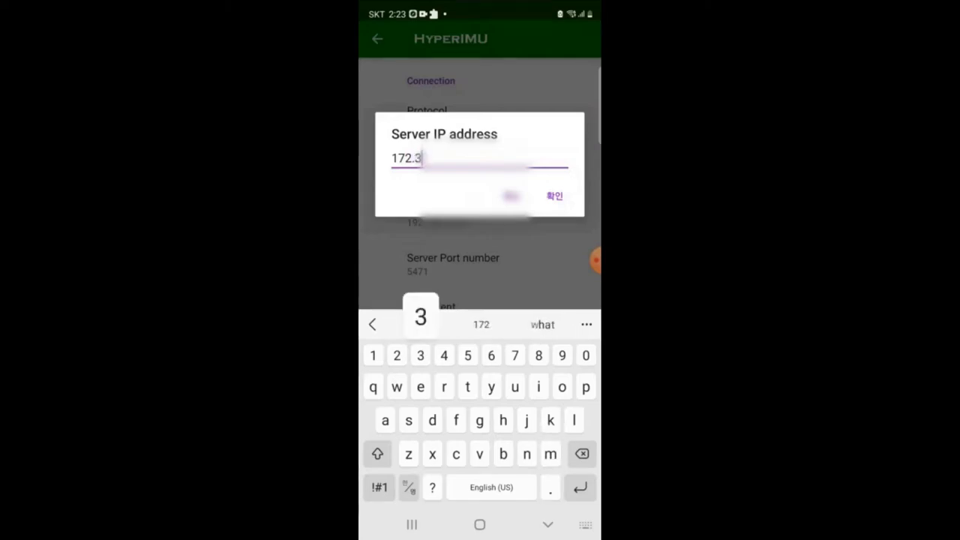
pyautogui.write('6')
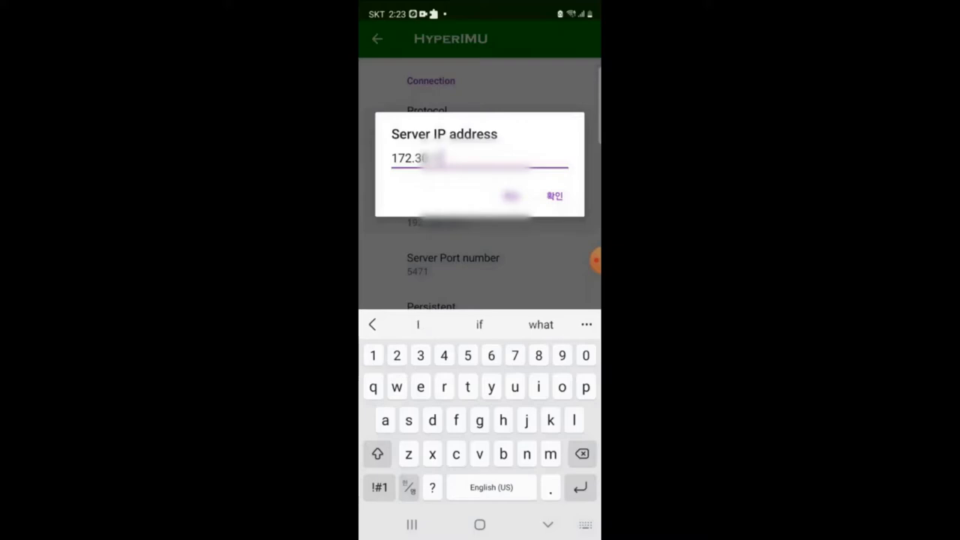
pyautogui.click(556, 195)
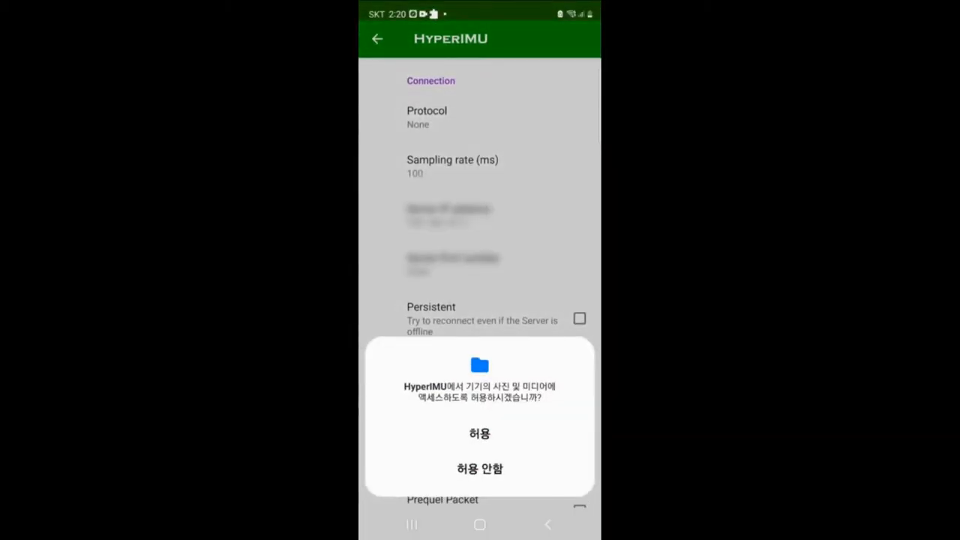
pyautogui.click(480, 434)
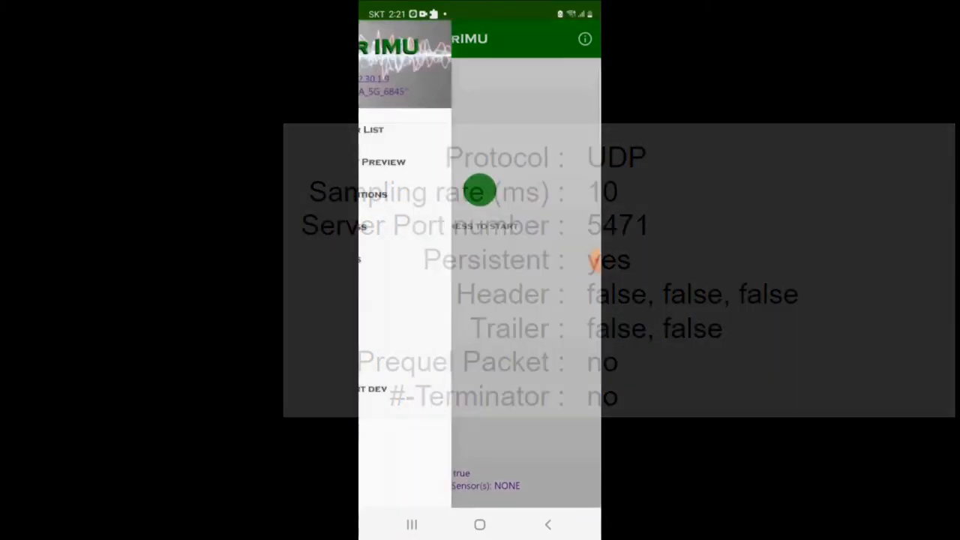
# Review the Packet Preview to verify the five selected sensor values, then dismiss it
pyautogui.click(384, 162)
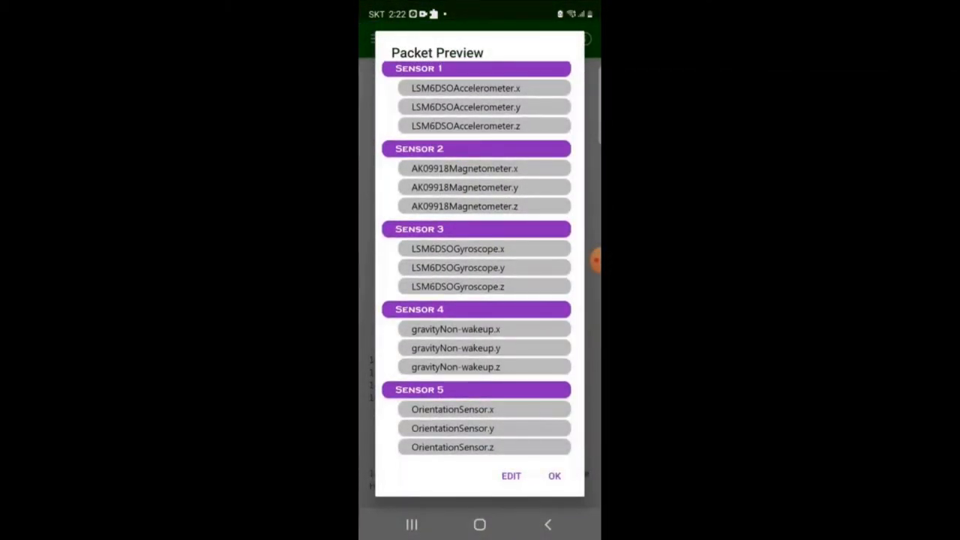
pyautogui.scroll(-3)
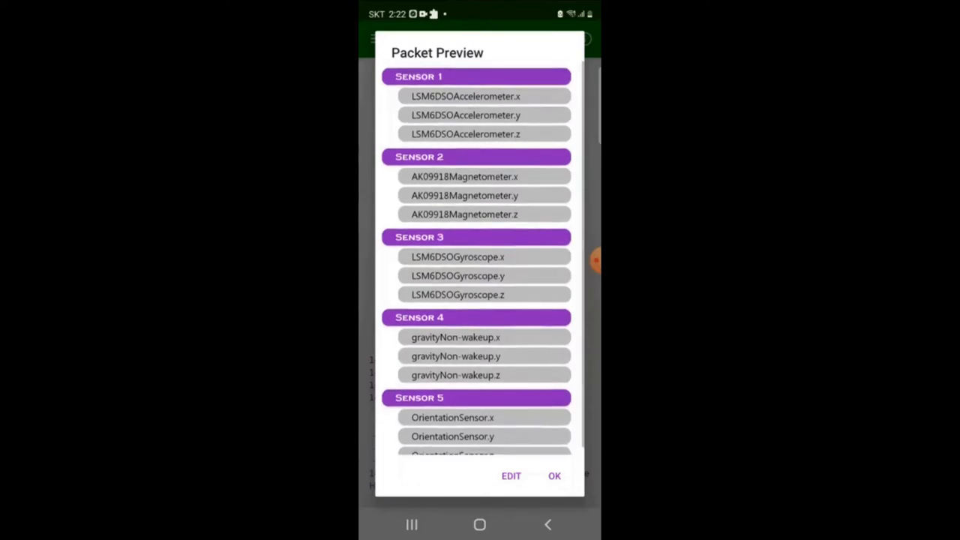
pyautogui.click(555, 476)
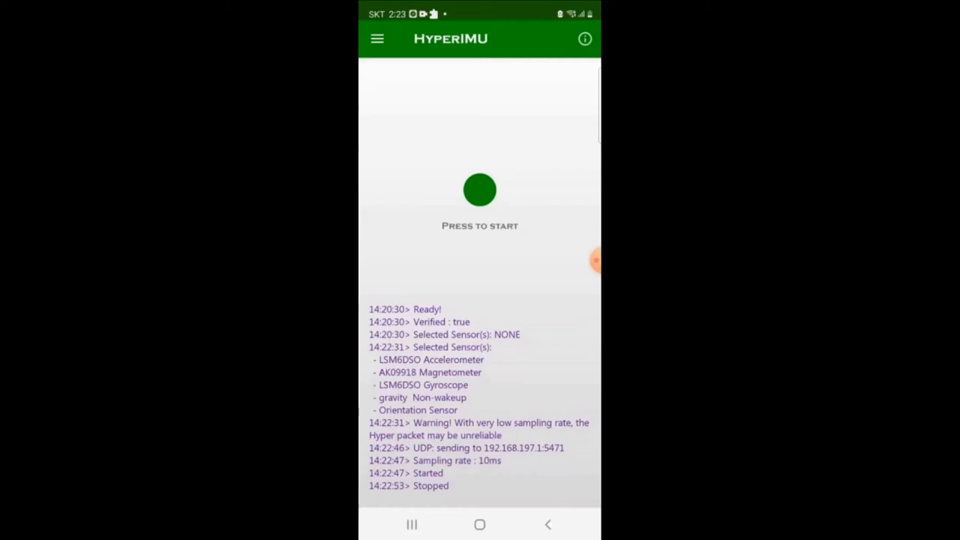
# Start the HyperIMU stream and play the SampleMU level to test the chair rotation
pyautogui.click(480, 189)
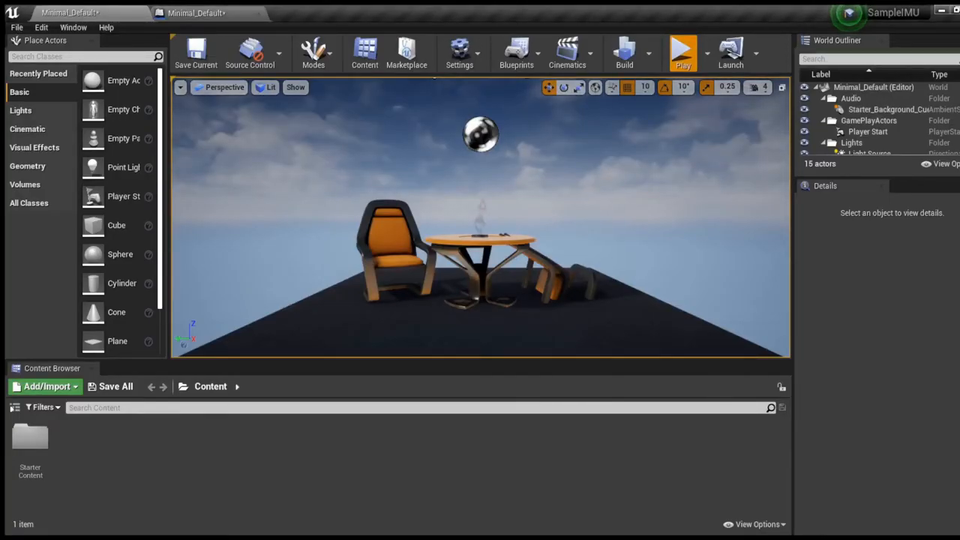
pyautogui.click(681, 52)
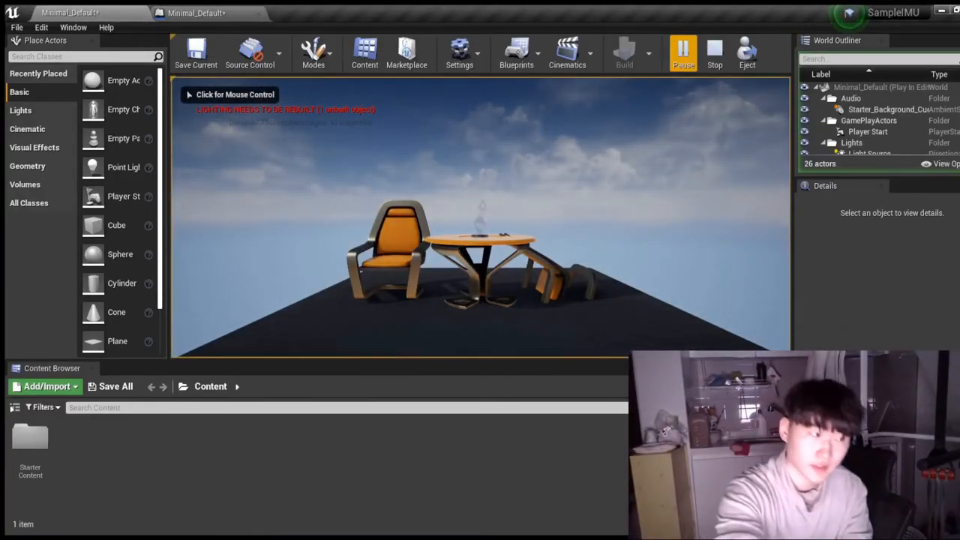